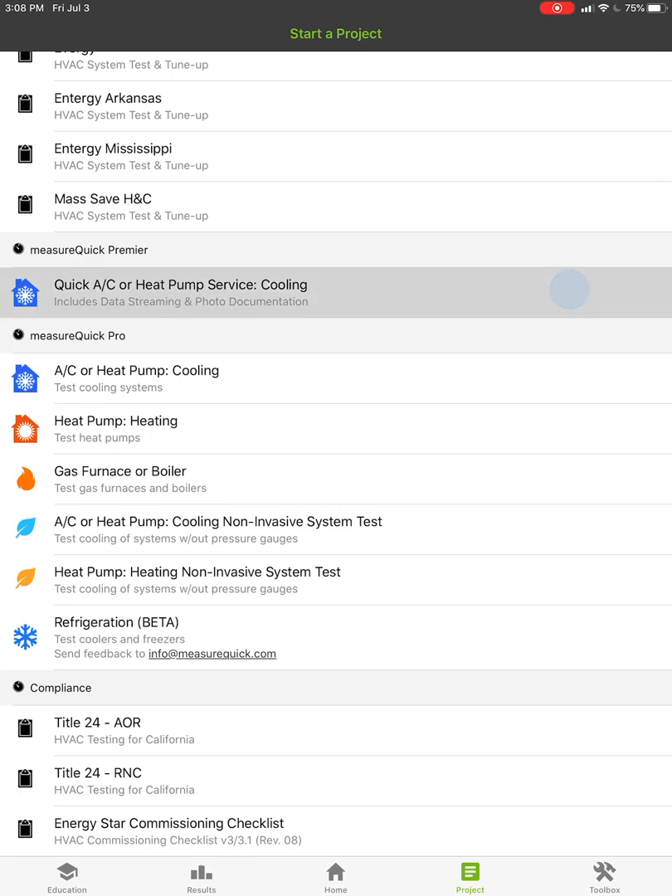
Select the Premier 'Quick A/C or Heat Pump Service: Cooling' project and unlock it
{"action": "left_click", "coordinate": [570, 290]}
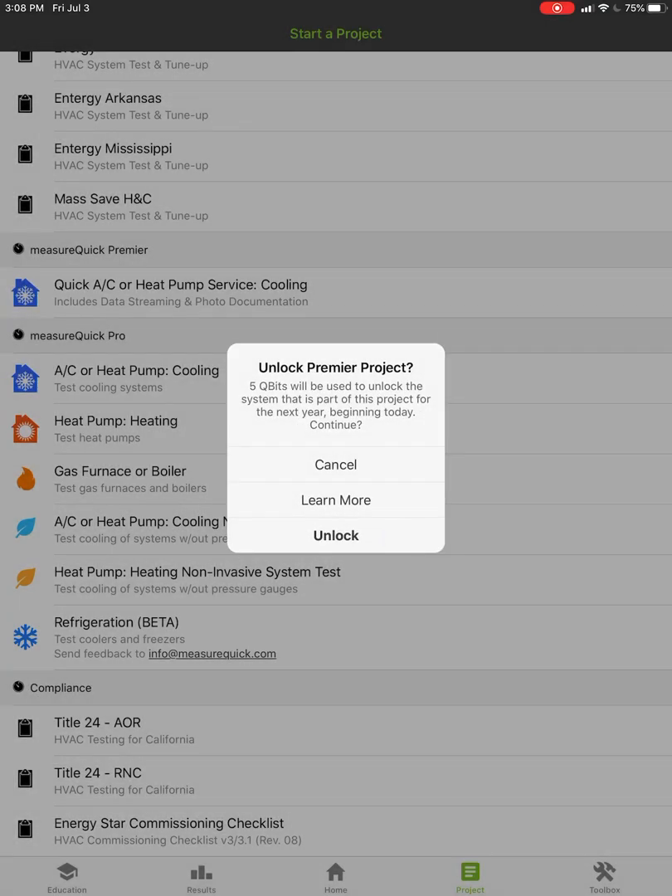
{"action": "left_click", "coordinate": [335, 464]}
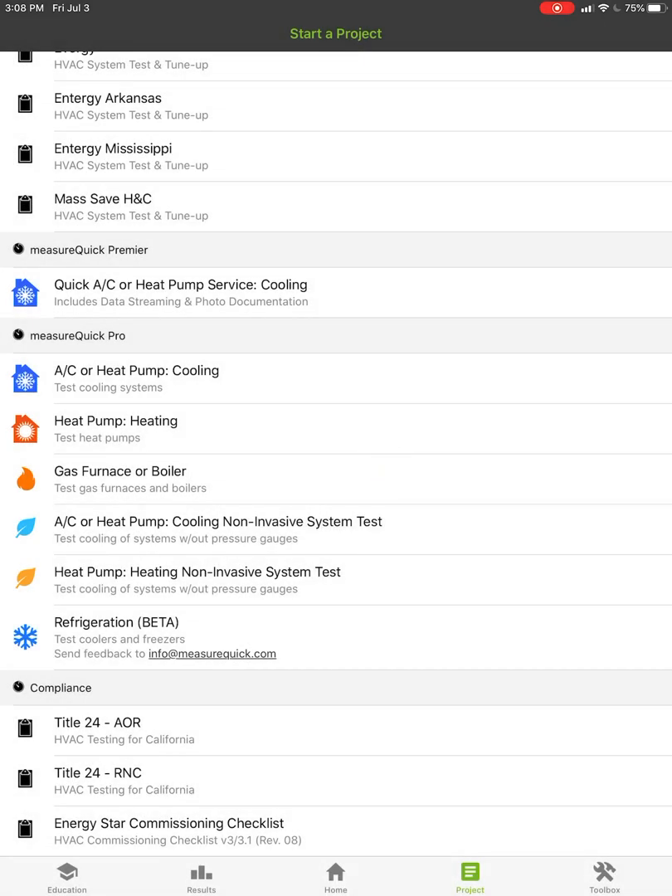
Open the unlocked cooling project and confirm the equipment's geotag on the map
{"action": "left_click", "coordinate": [181, 292]}
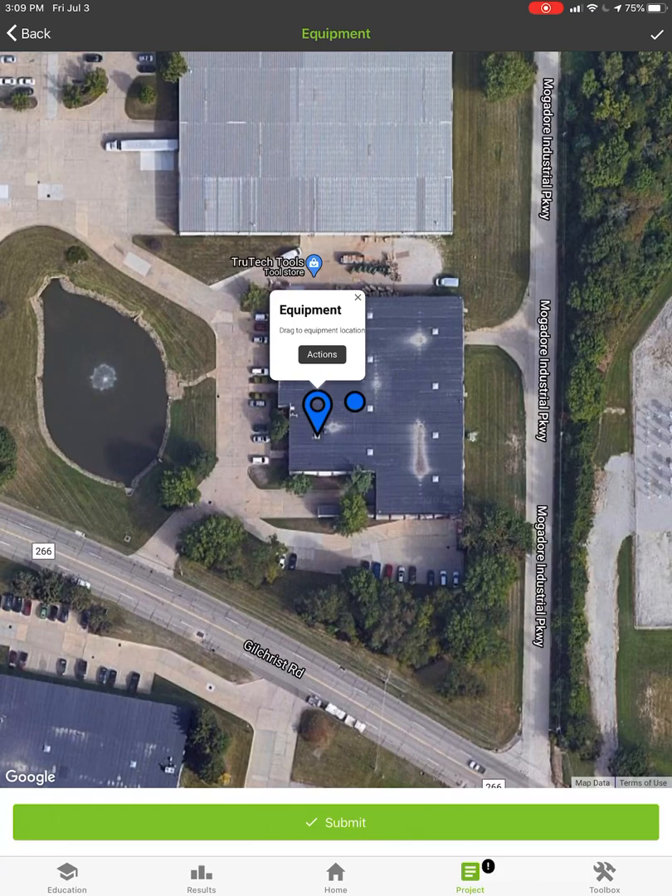
{"action": "left_click", "coordinate": [335, 822]}
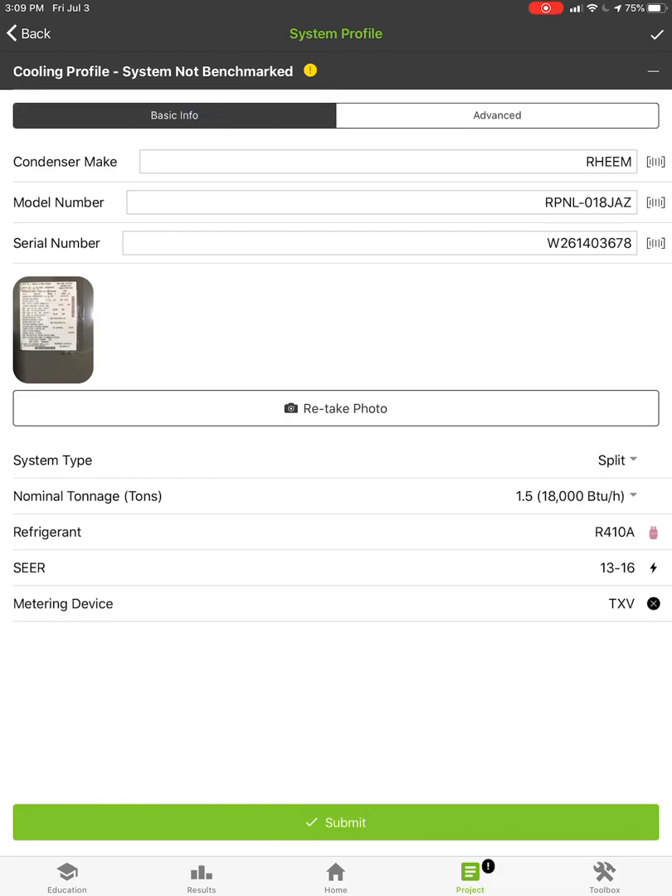
Submit the Rheem system profile and the 14x20x1 pleated return filter details
{"action": "left_click", "coordinate": [496, 115]}
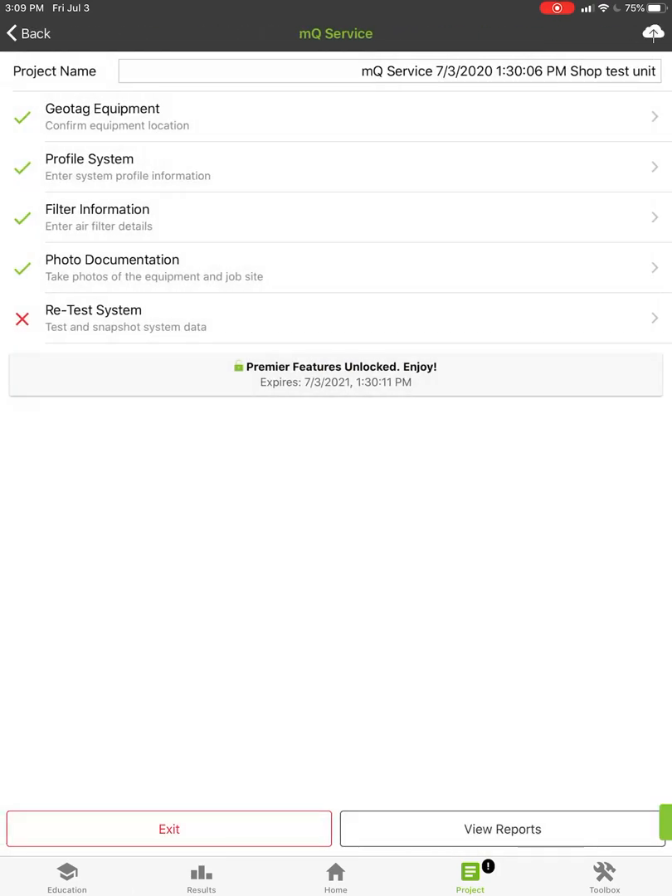
{"action": "left_click", "coordinate": [97, 218]}
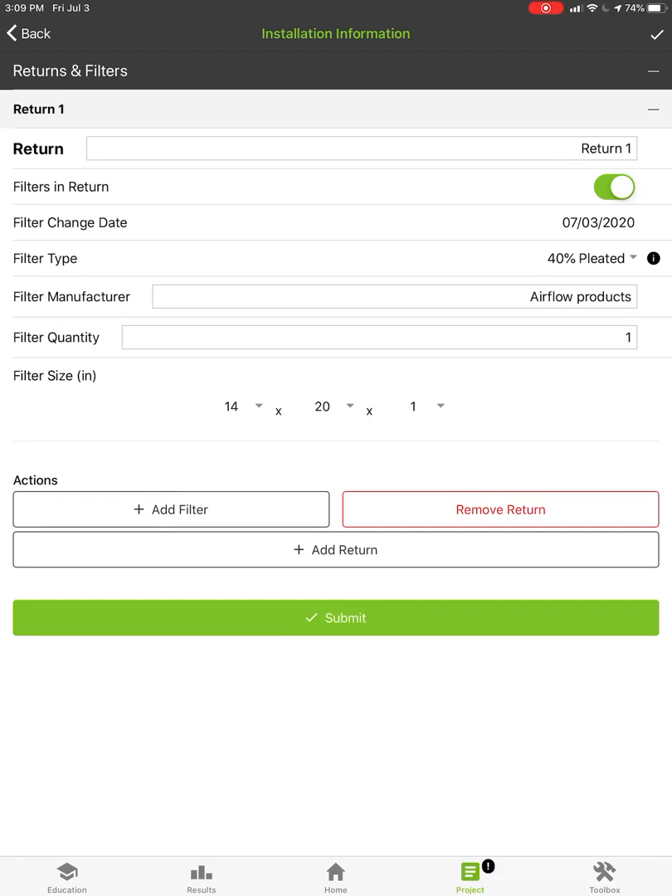
{"action": "left_click", "coordinate": [481, 617]}
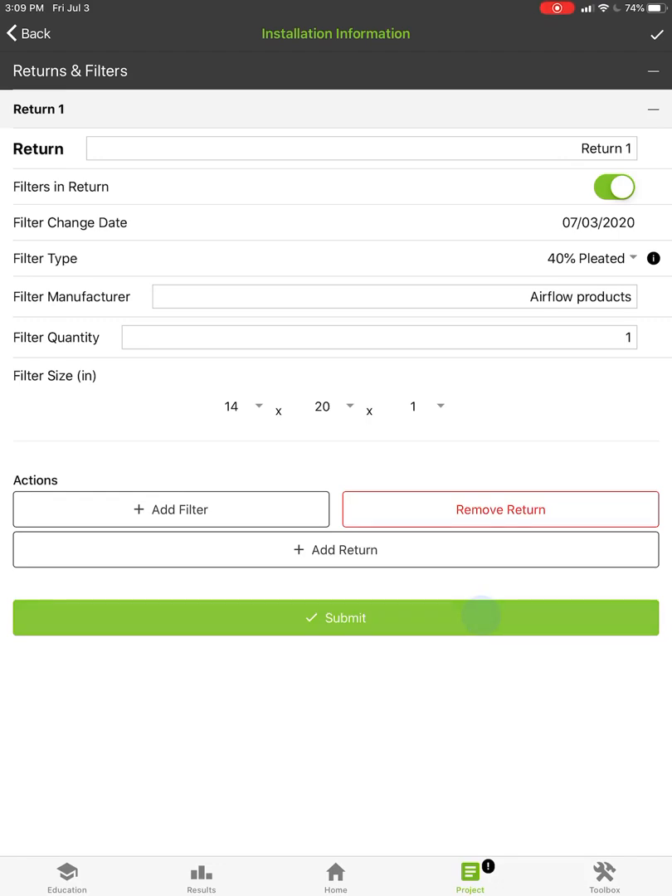
{"action": "left_click", "coordinate": [335, 617]}
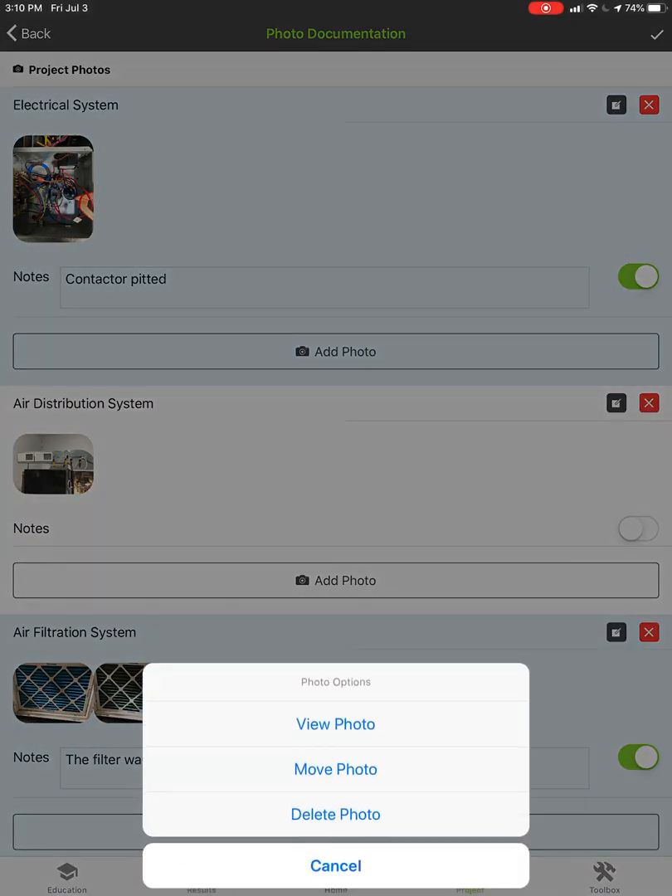
Dismiss photo options and scroll through each subsystem's photos and notes
{"action": "left_click", "coordinate": [335, 865]}
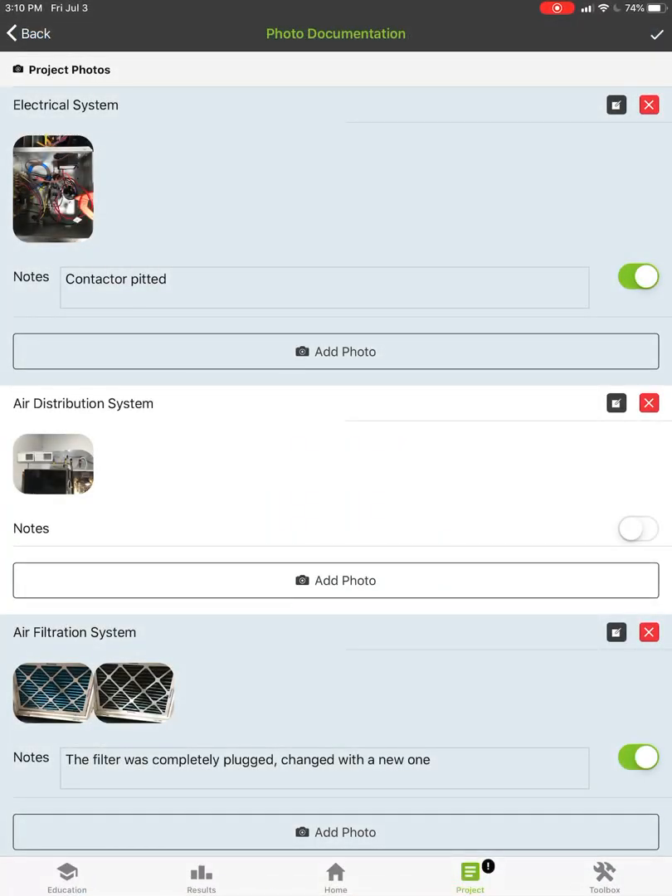
{"action": "scroll", "scroll_direction": "down", "scroll_amount": 3}
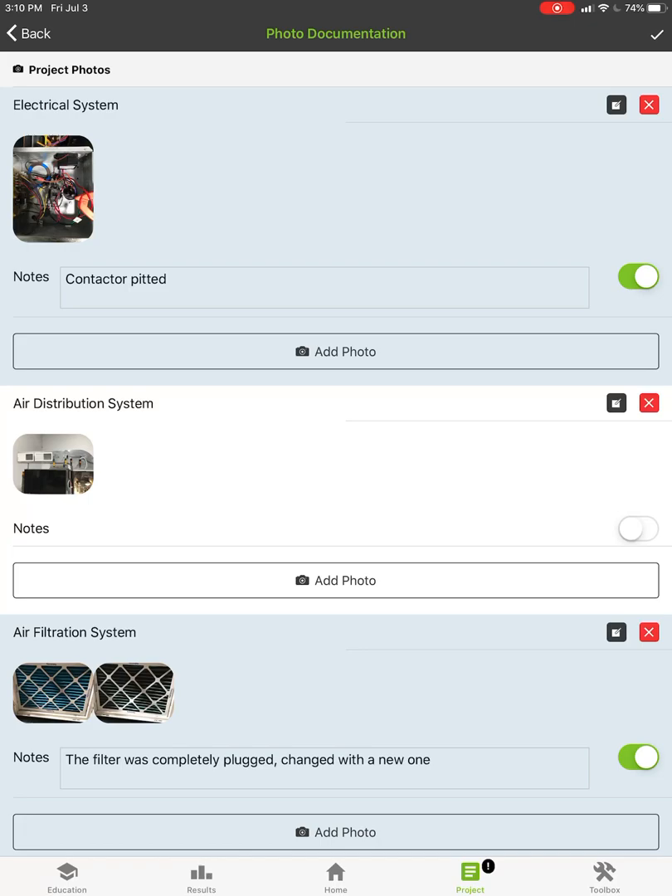
{"action": "scroll", "scroll_direction": "down", "scroll_amount": 3}
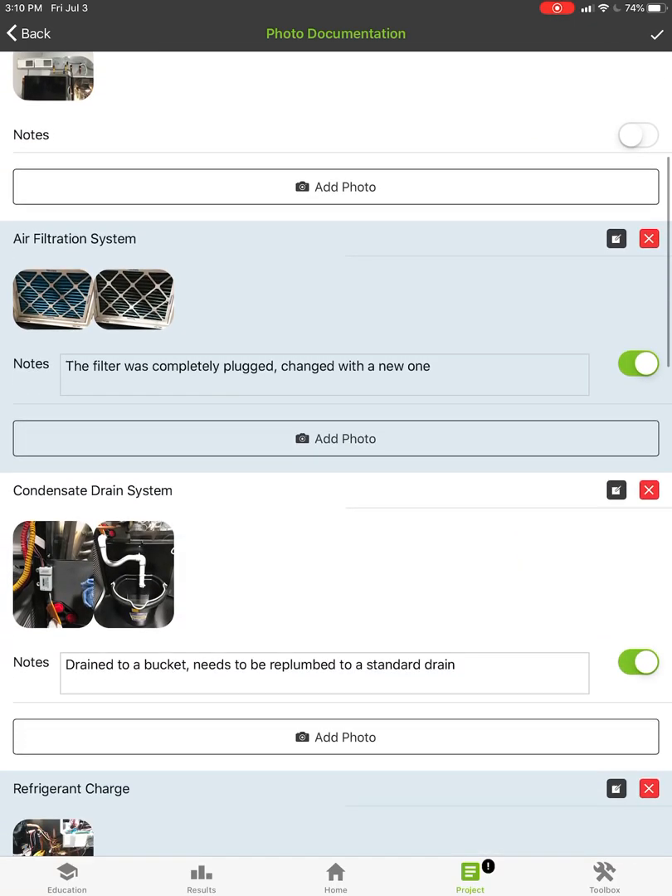
{"action": "scroll", "scroll_direction": "down", "scroll_amount": 3}
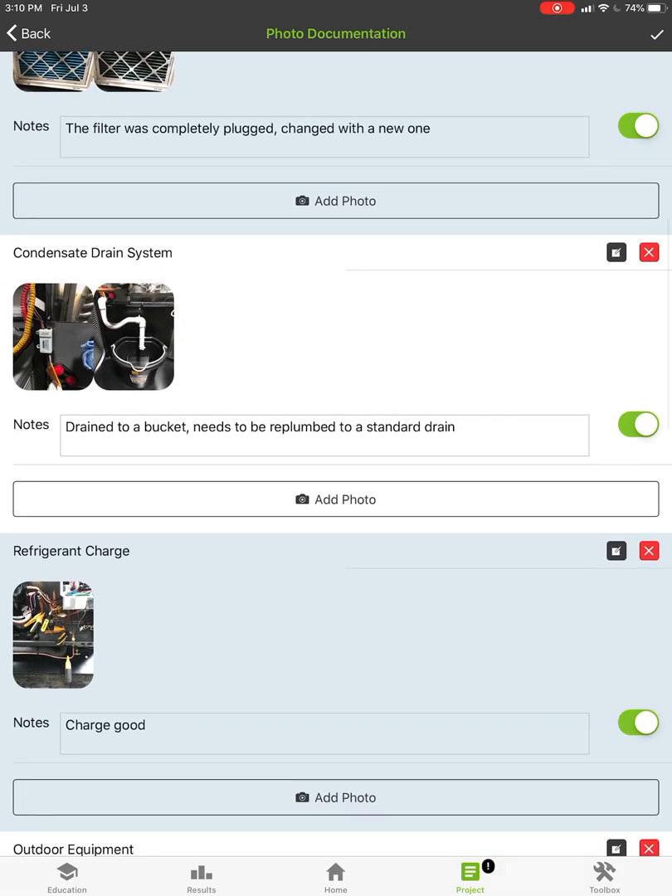
{"action": "scroll", "scroll_direction": "down", "scroll_amount": 3}
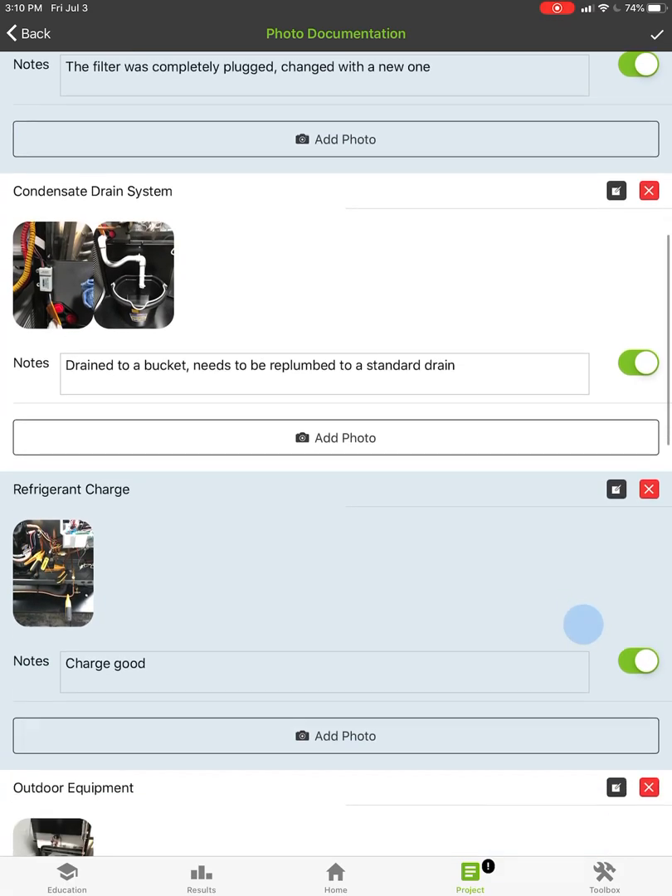
{"action": "scroll", "scroll_direction": "down", "scroll_amount": 3}
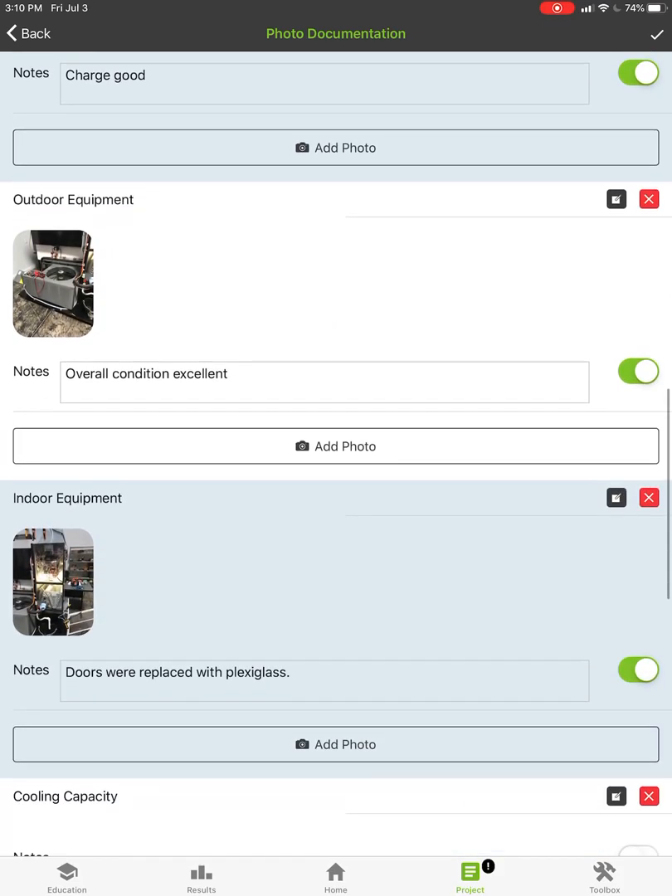
{"action": "scroll", "scroll_direction": "down", "scroll_amount": 3}
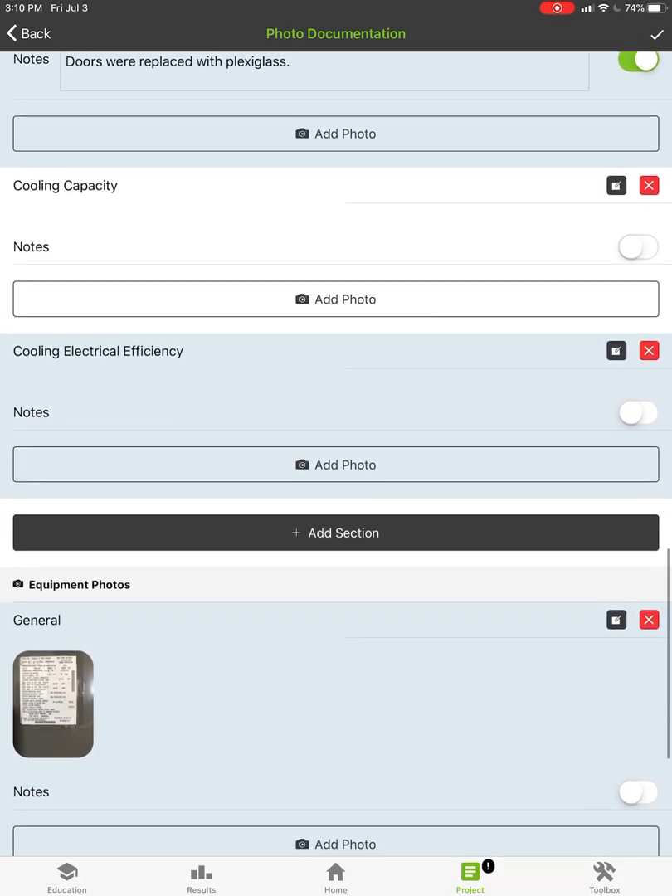
{"action": "scroll", "scroll_direction": "down", "scroll_amount": 3}
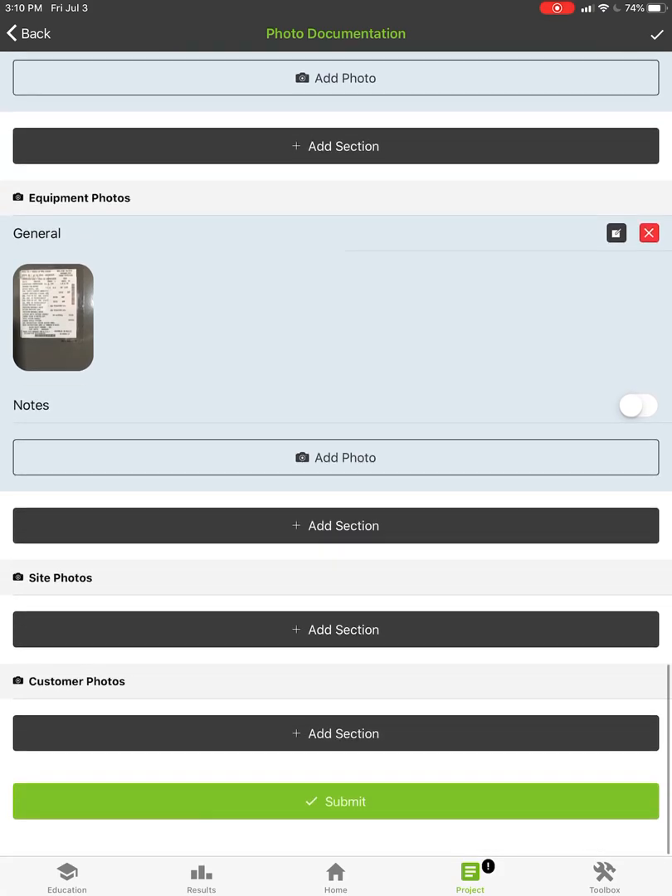
{"action": "scroll", "scroll_direction": "down", "scroll_amount": 3}
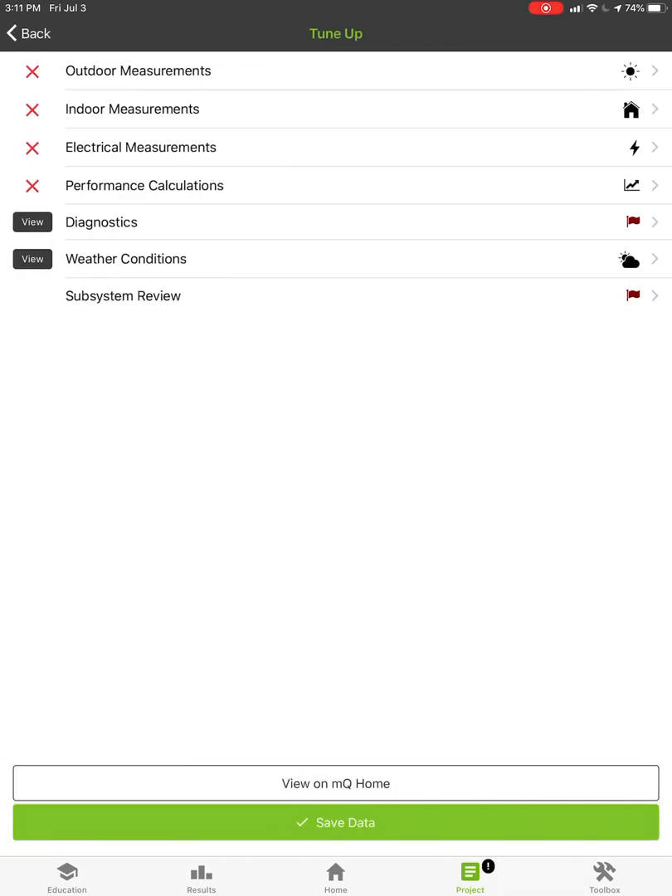
In the Toolbox, activate Fieldpiece Products and connect the iDVM550 power clamp meter
{"action": "left_click", "coordinate": [604, 875]}
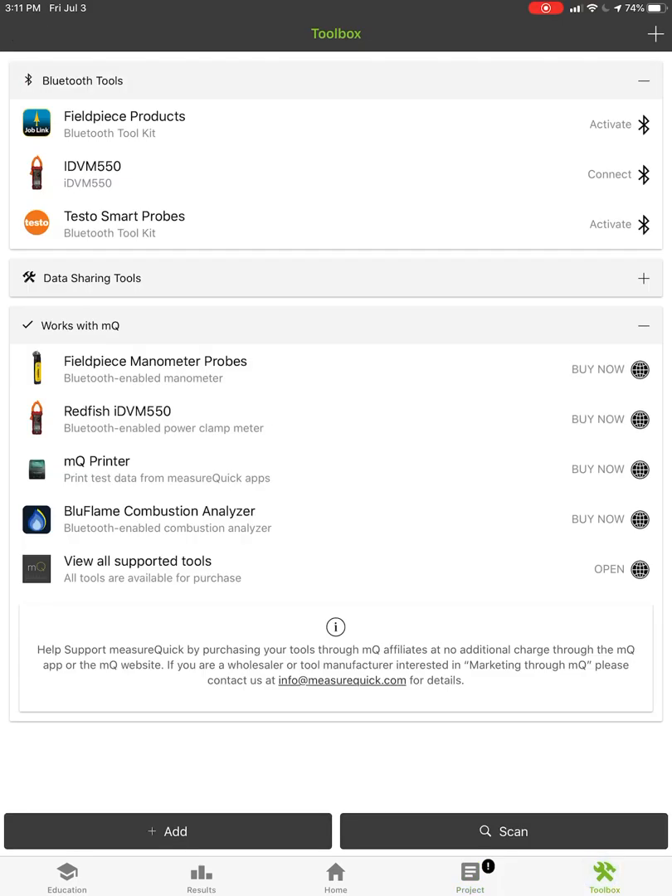
{"action": "left_click", "coordinate": [609, 125]}
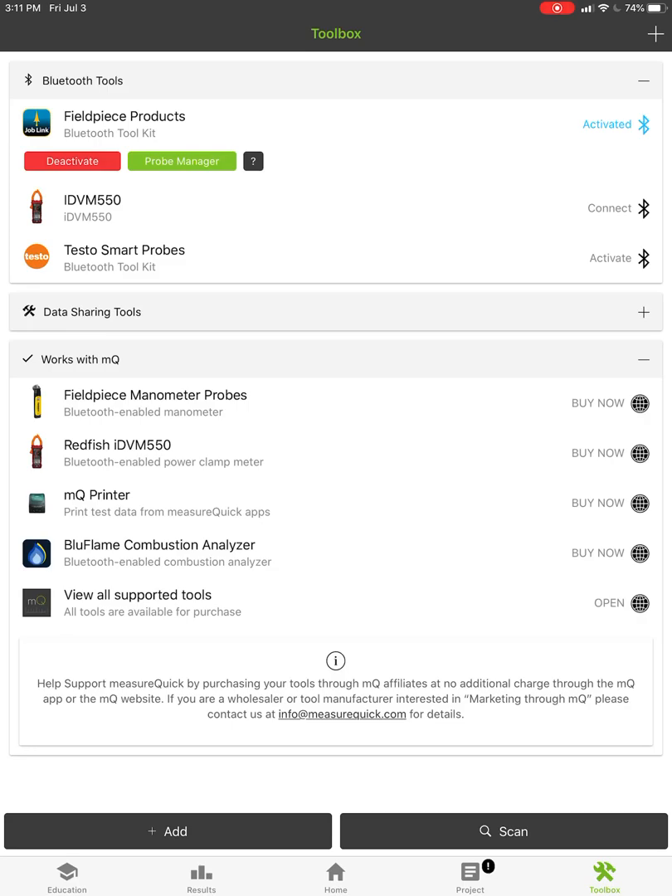
{"action": "left_click", "coordinate": [609, 208]}
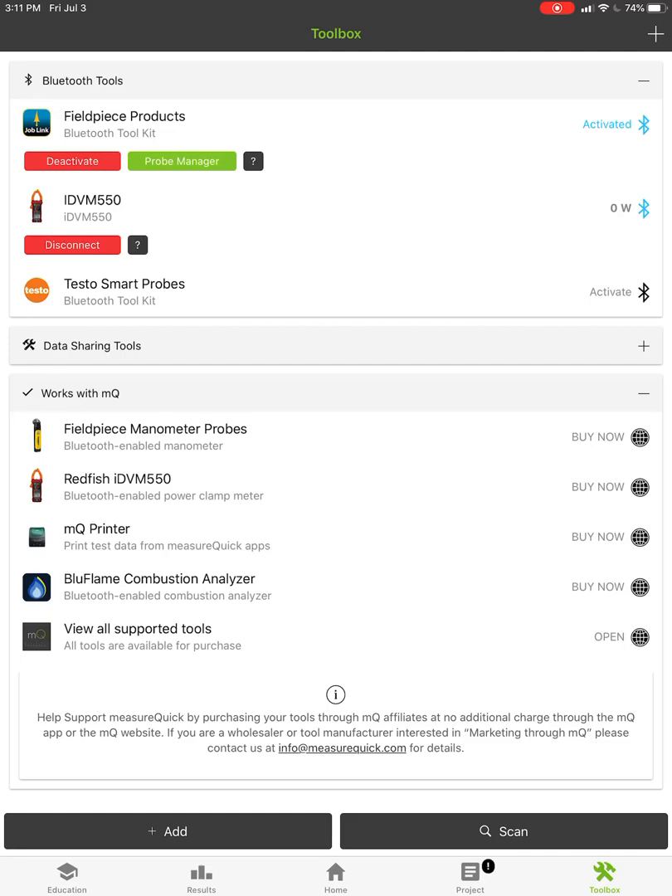
{"action": "left_click", "coordinate": [469, 875]}
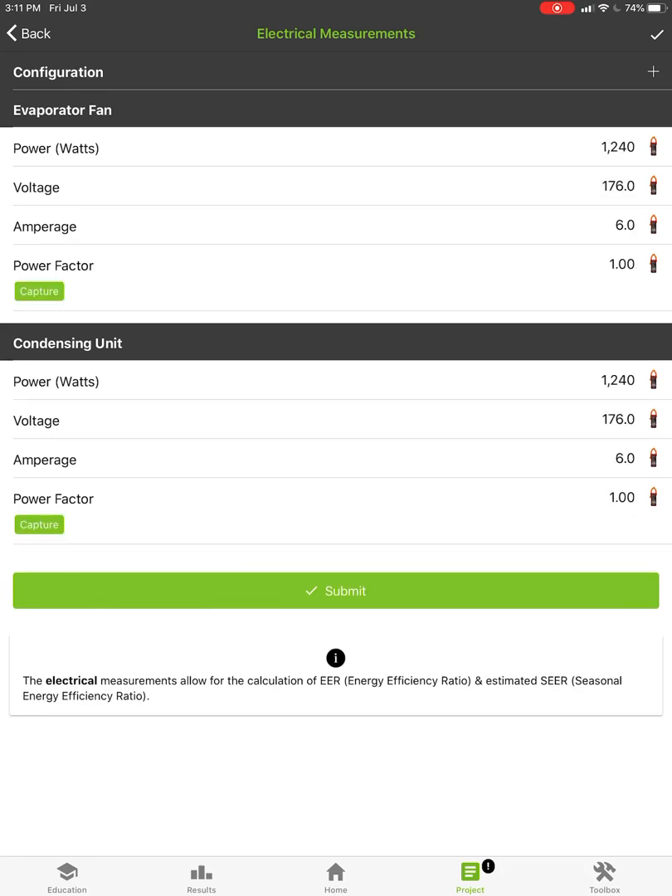
Capture condensing unit and evaporator fan electrical readings and submit them
{"action": "left_click", "coordinate": [38, 524]}
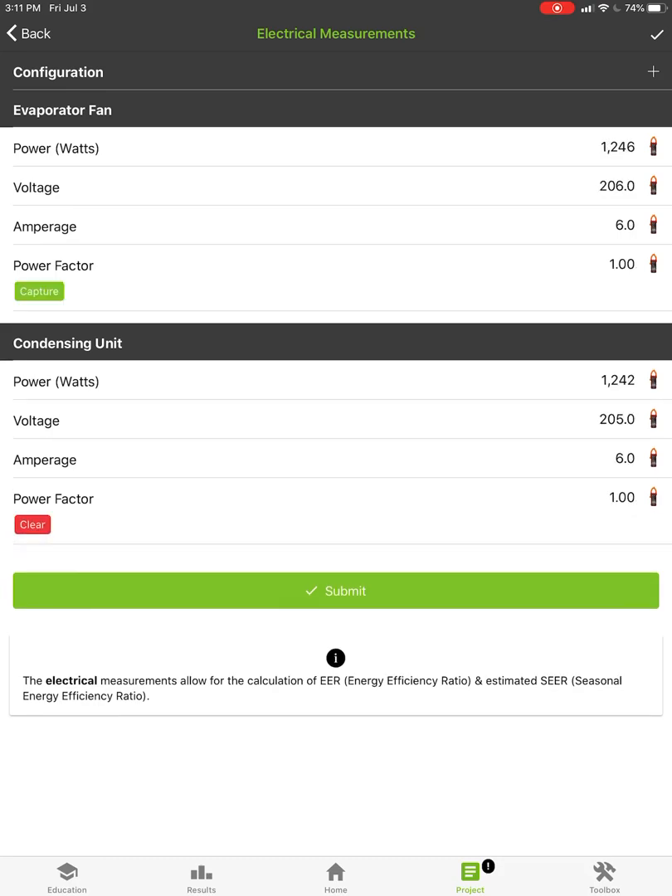
{"action": "left_click", "coordinate": [38, 291]}
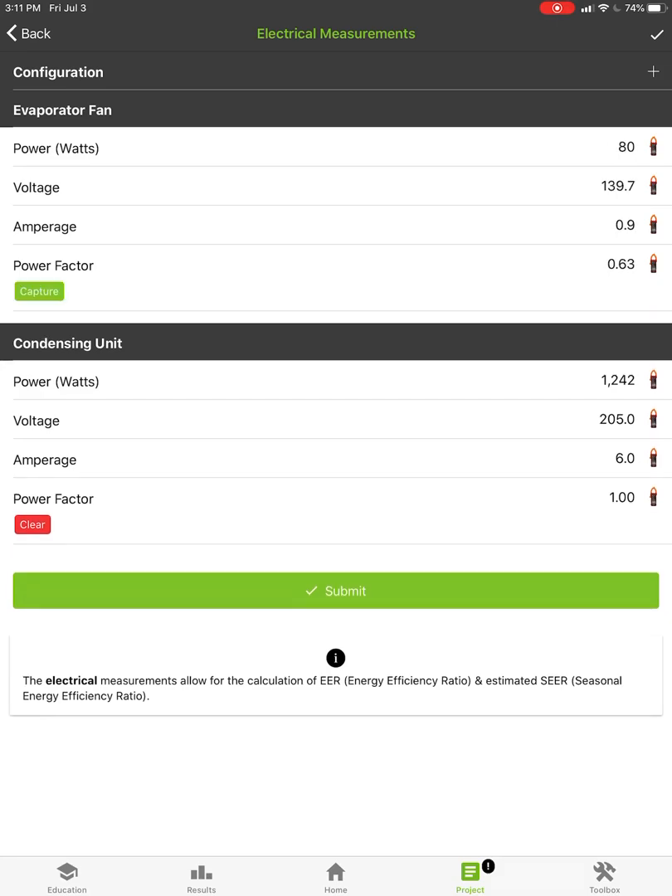
{"action": "left_click", "coordinate": [38, 291]}
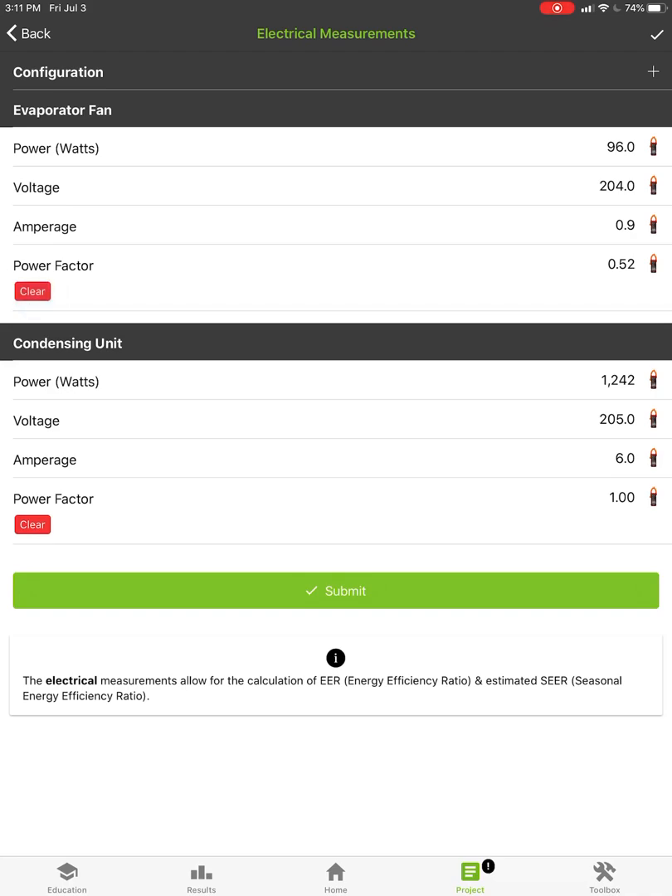
{"action": "left_click", "coordinate": [335, 590]}
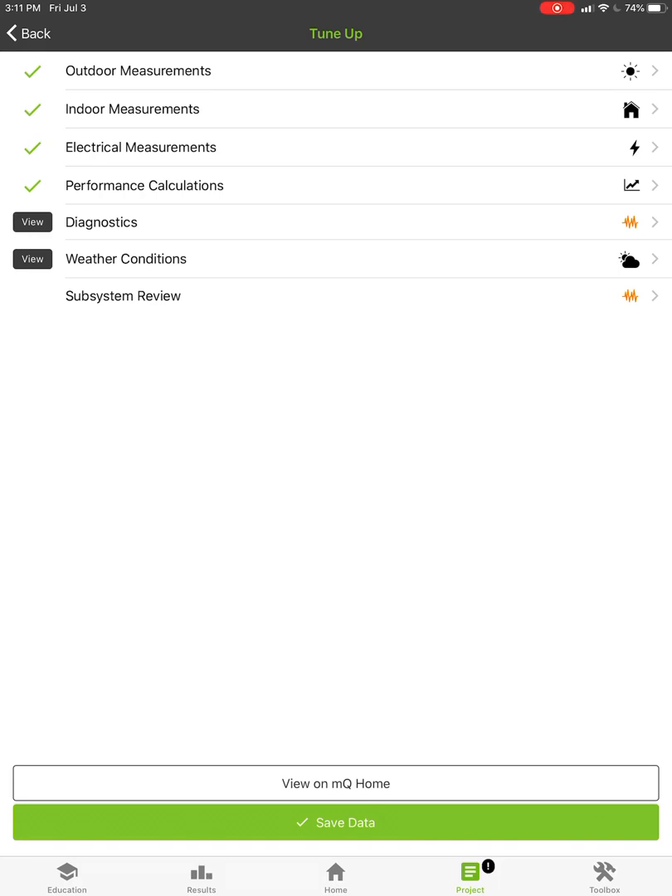
Step through live outdoor and indoor gauges, then show total, sensible and latent capacity
{"action": "left_click", "coordinate": [335, 875]}
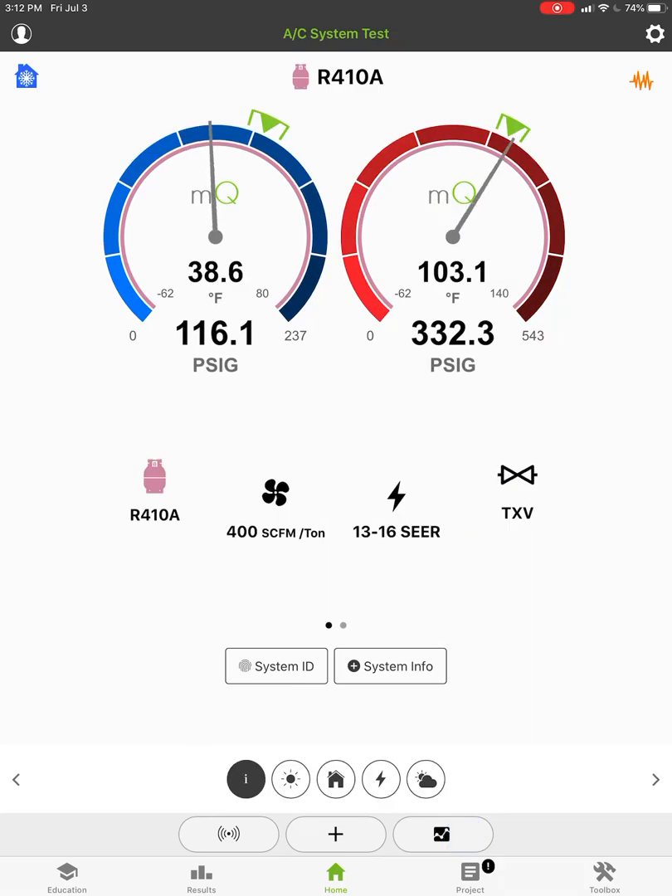
{"action": "left_click", "coordinate": [290, 778]}
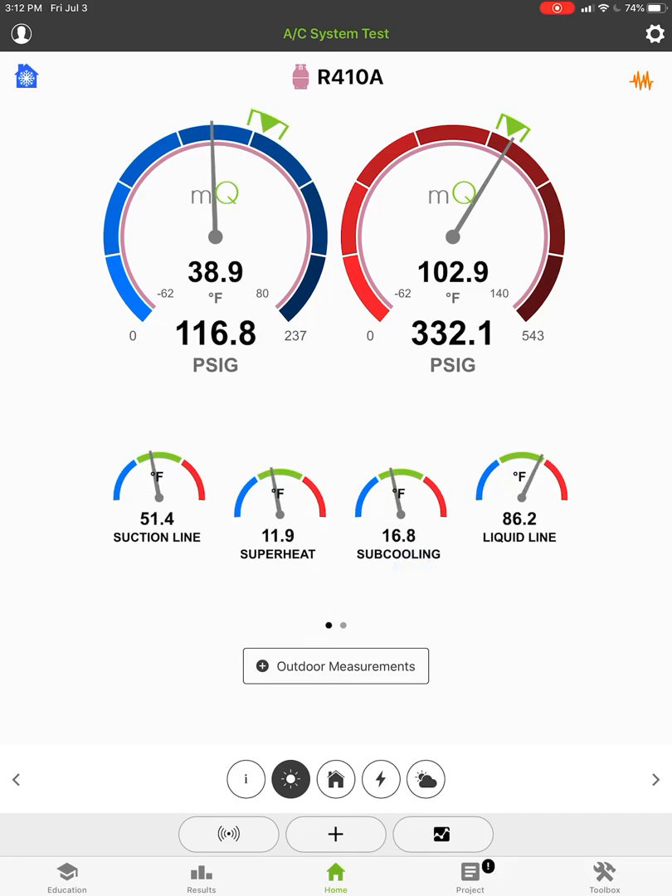
{"action": "scroll", "scroll_direction": "left", "scroll_amount": 3}
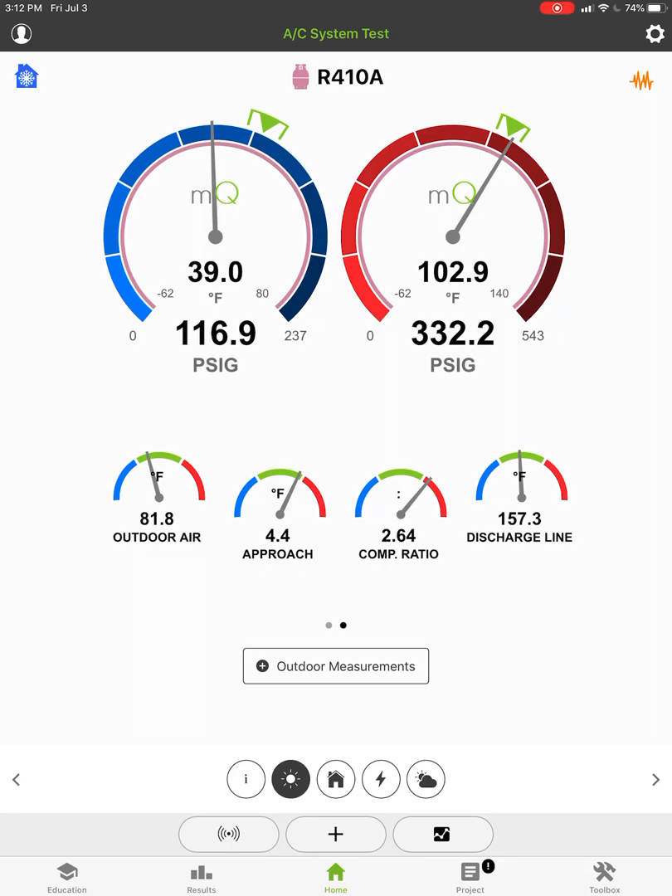
{"action": "left_click", "coordinate": [336, 778]}
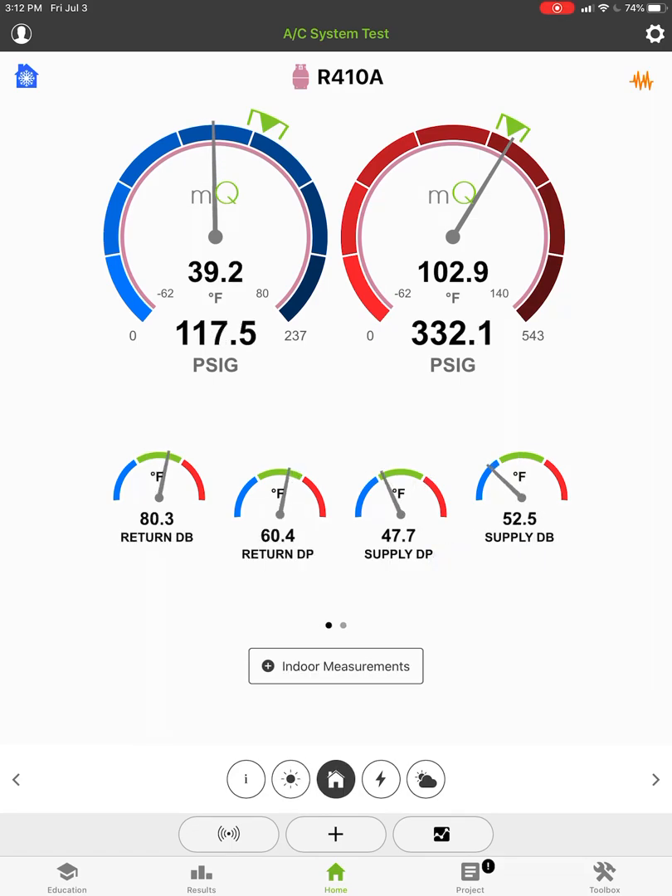
{"action": "scroll", "scroll_direction": "left", "scroll_amount": 3}
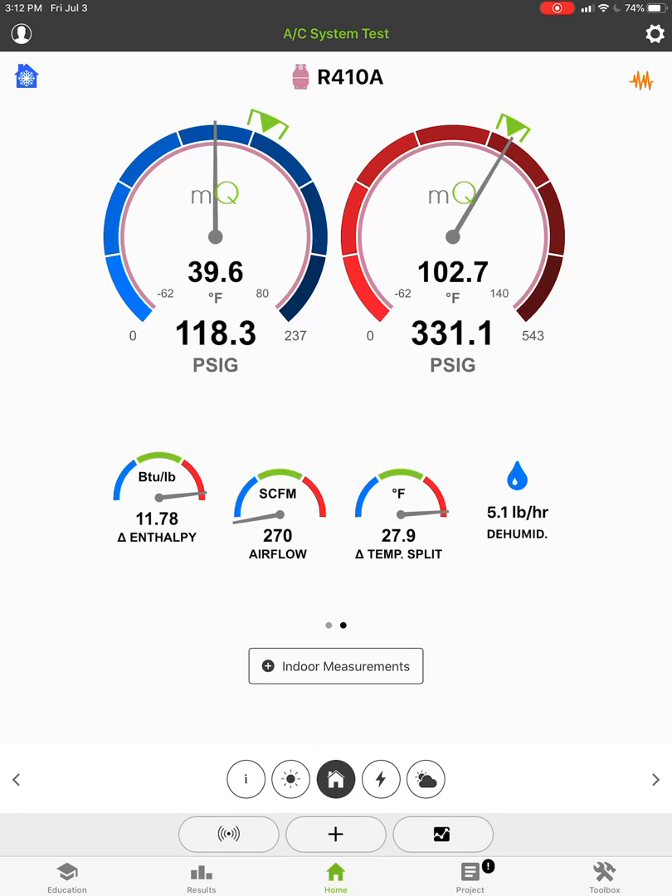
{"action": "left_click", "coordinate": [379, 779]}
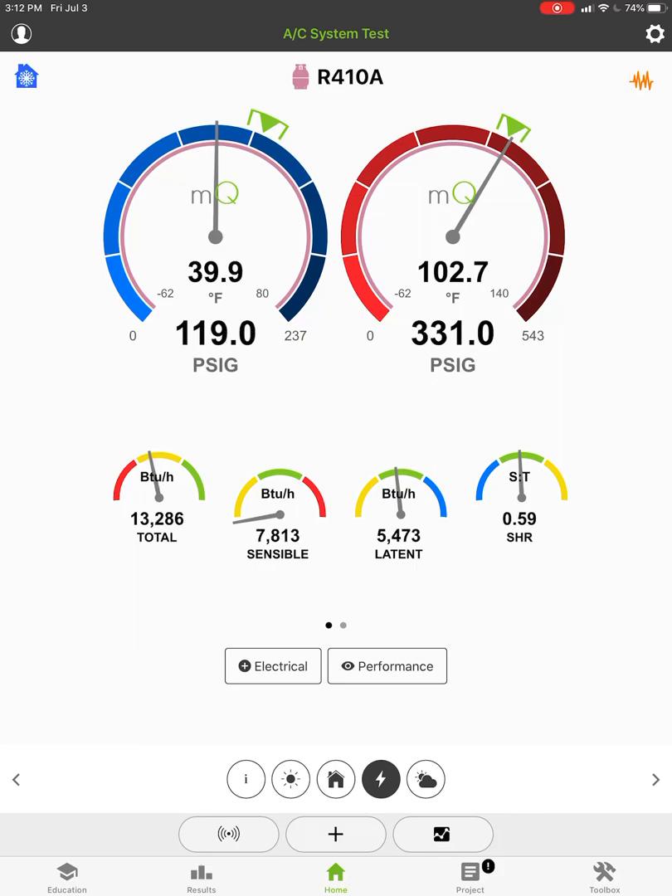
{"action": "left_click", "coordinate": [643, 77]}
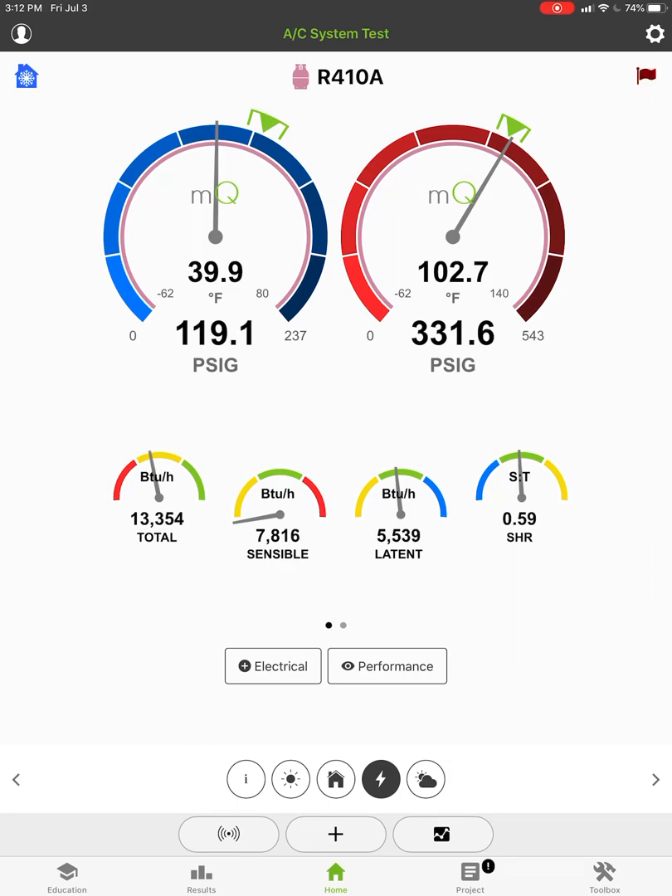
Review the low sensible capacity and low airflow faults, then return to the Tune Up checklist
{"action": "left_click", "coordinate": [654, 76]}
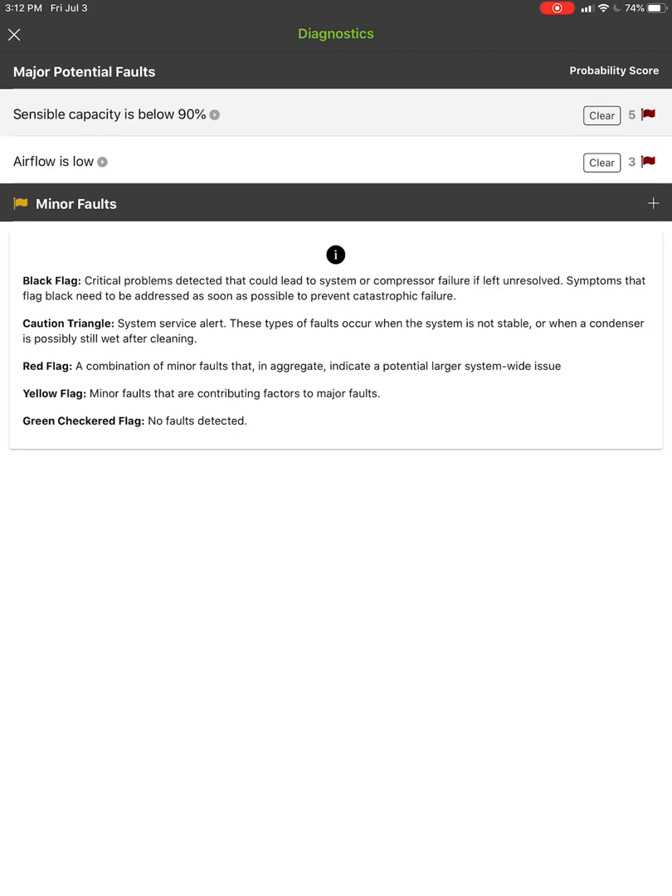
{"action": "left_click", "coordinate": [14, 35]}
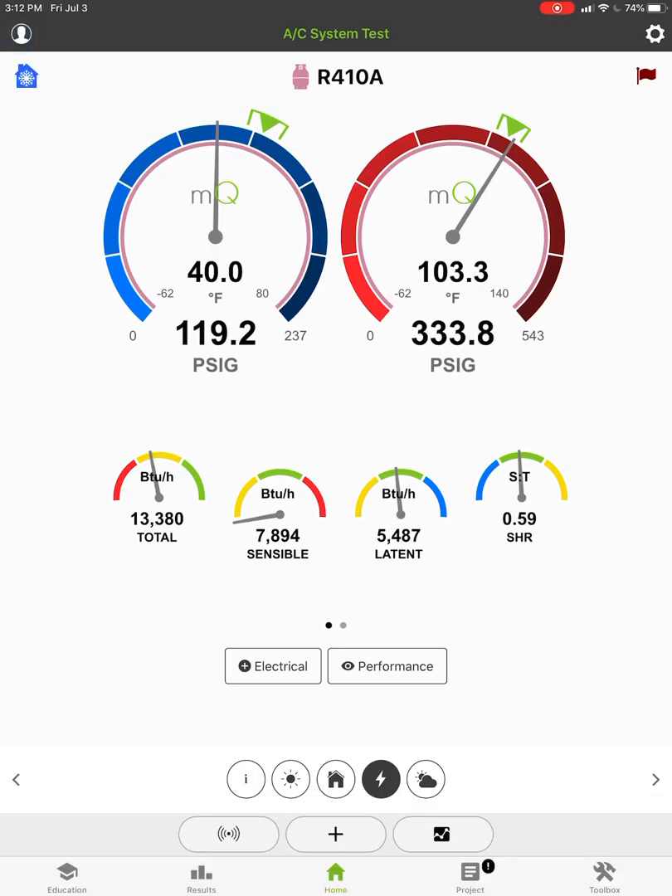
{"action": "left_click", "coordinate": [469, 875]}
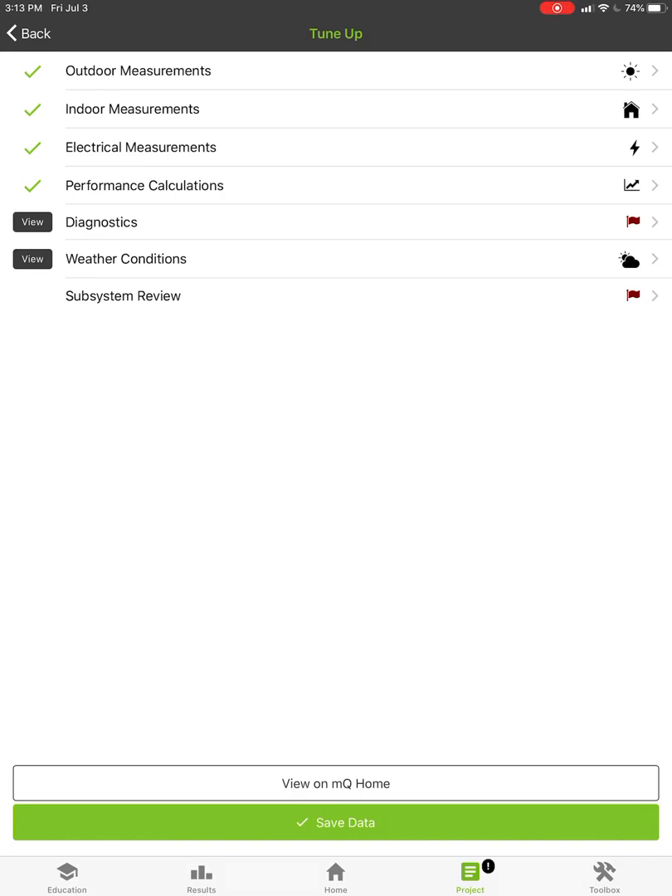
Save data as an A/C snapshot and view its two major and twelve minor faults
{"action": "left_click", "coordinate": [335, 822]}
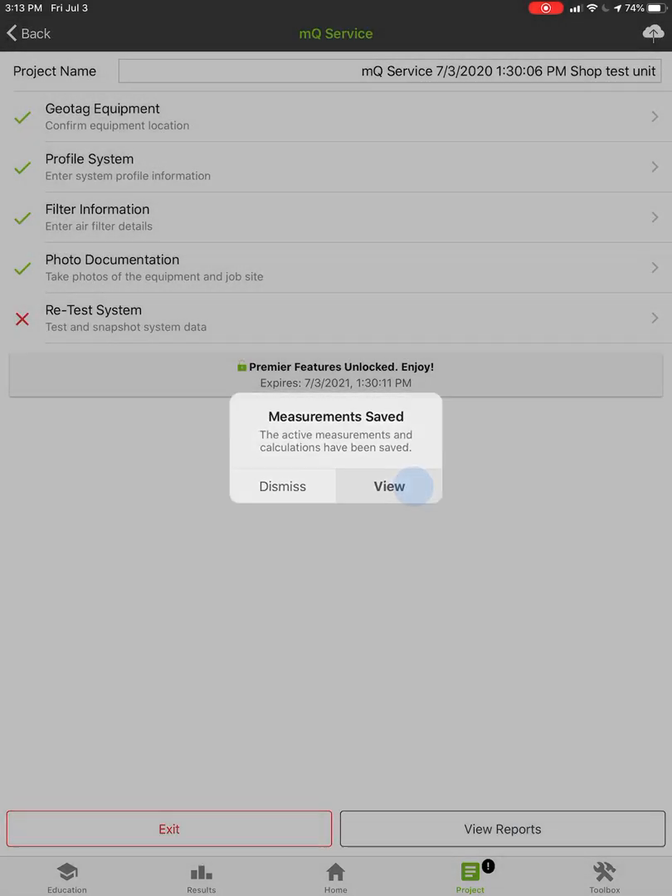
{"action": "left_click", "coordinate": [388, 486]}
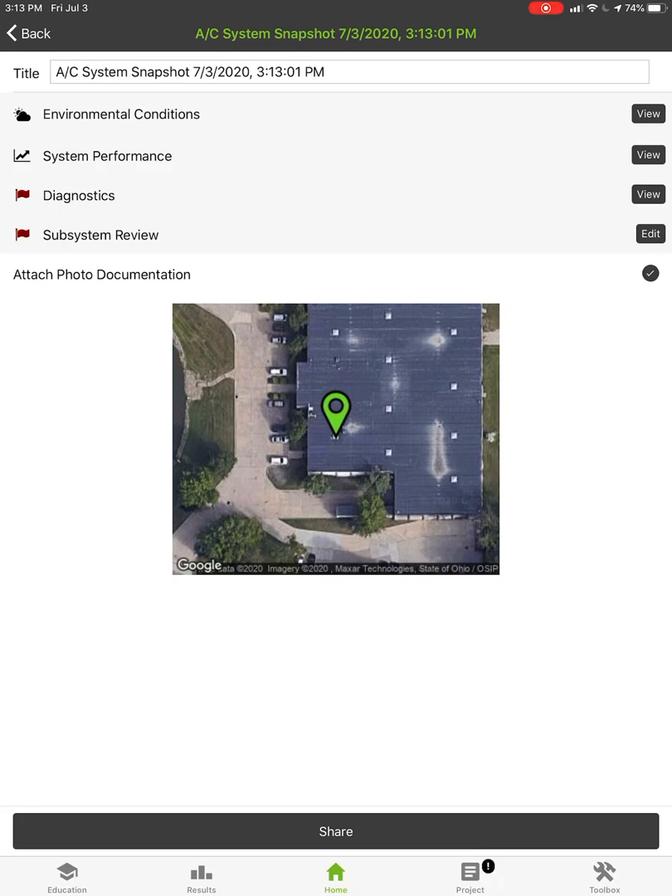
{"action": "left_click", "coordinate": [648, 193]}
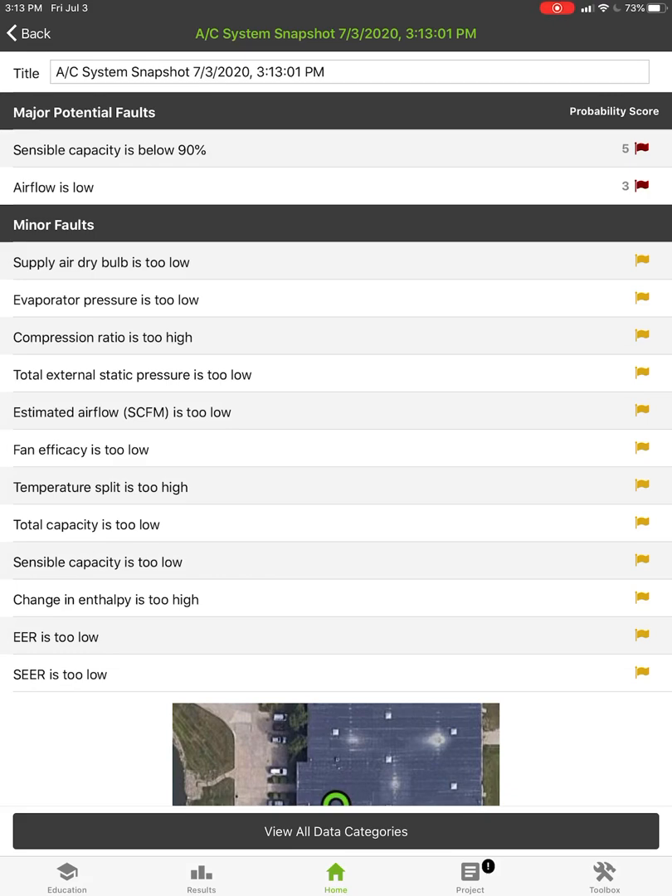
In Subsystem Review, toggle Air Distribution pass/fail and set Condensate Drain System to Fail
{"action": "left_click", "coordinate": [335, 831]}
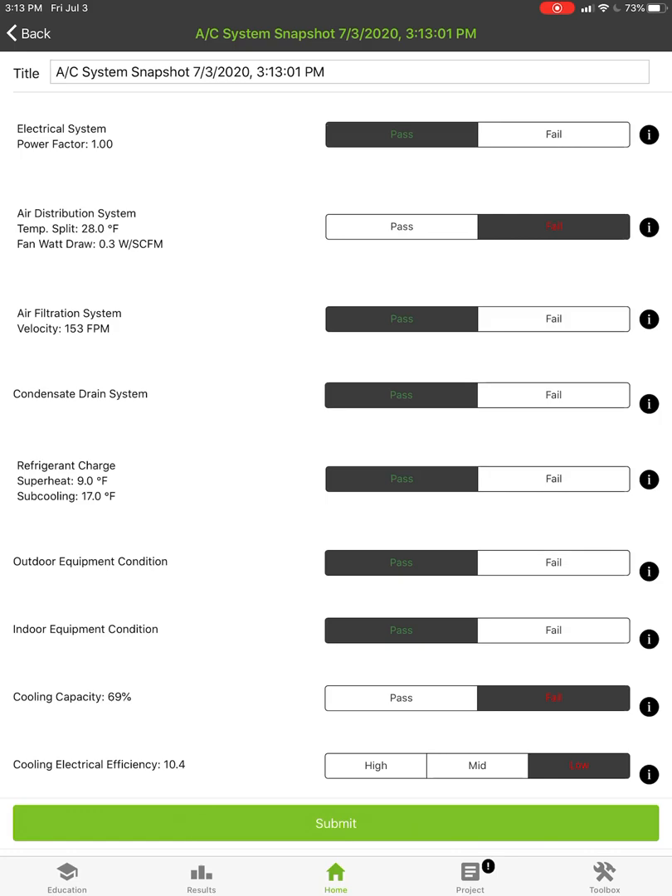
{"action": "left_click", "coordinate": [401, 227]}
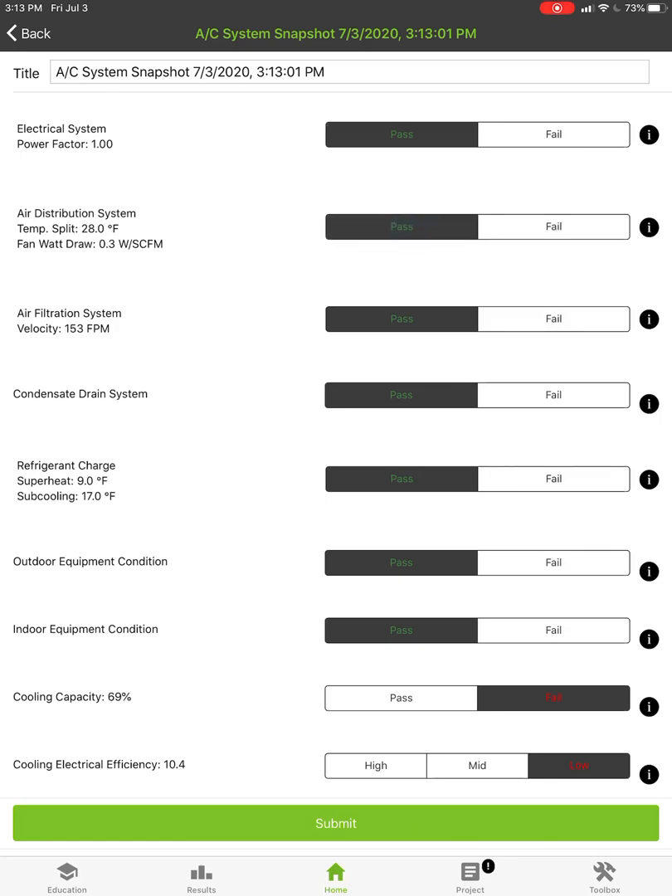
{"action": "left_click", "coordinate": [553, 227]}
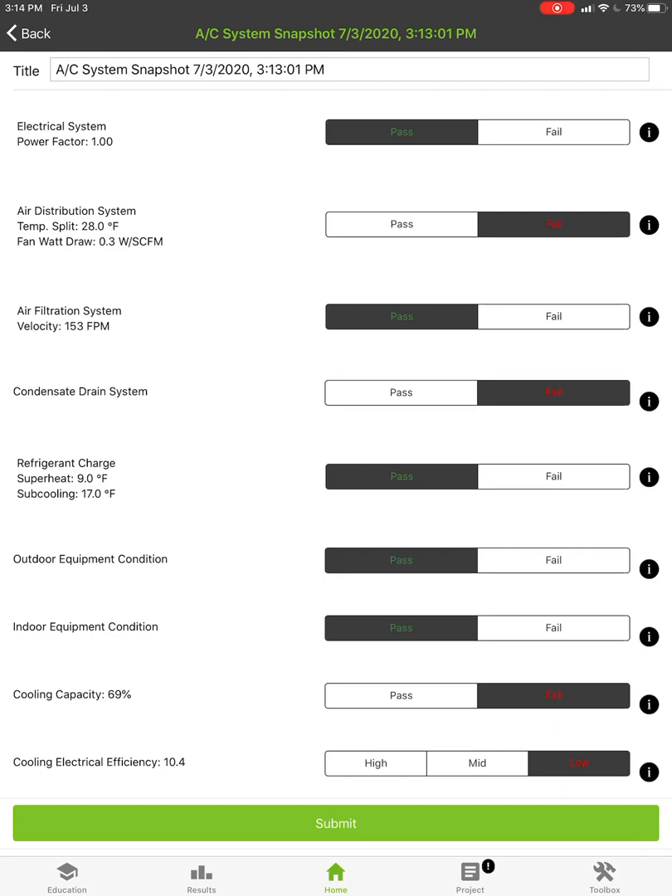
Read and dismiss the Cooling Electrical Efficiency and Air Distribution System explanations
{"action": "left_click", "coordinate": [648, 771]}
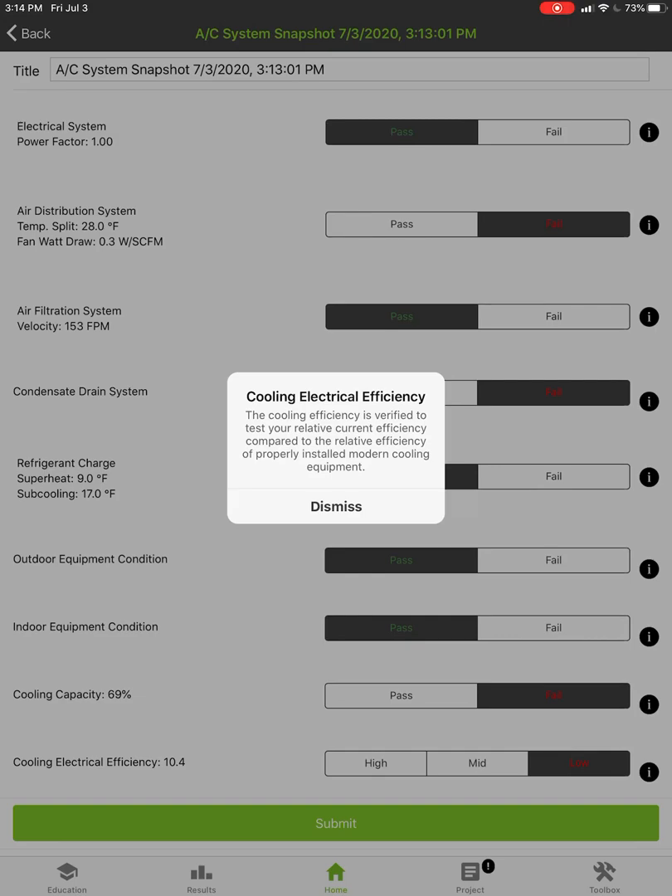
{"action": "left_click", "coordinate": [336, 505]}
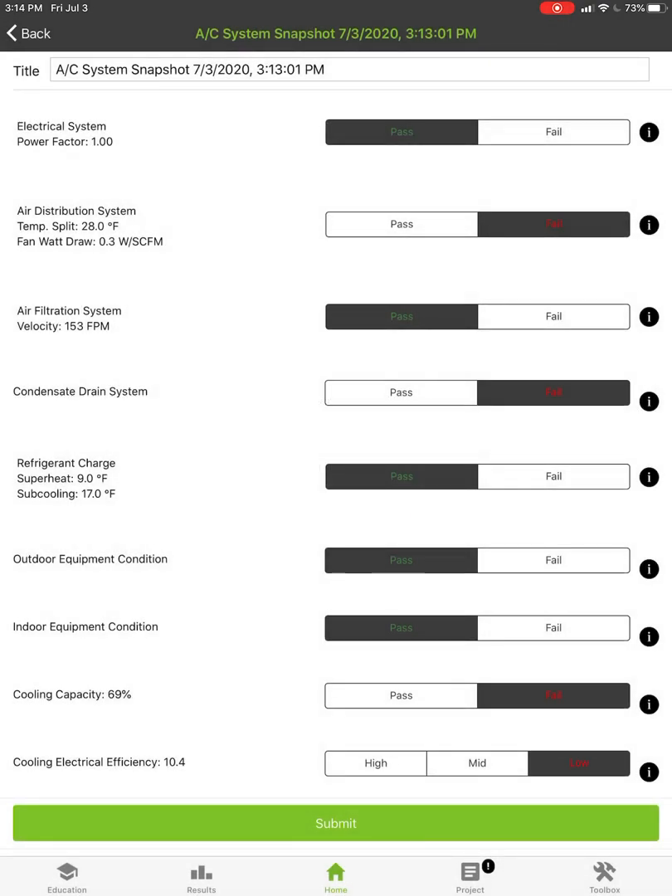
{"action": "left_click", "coordinate": [648, 225]}
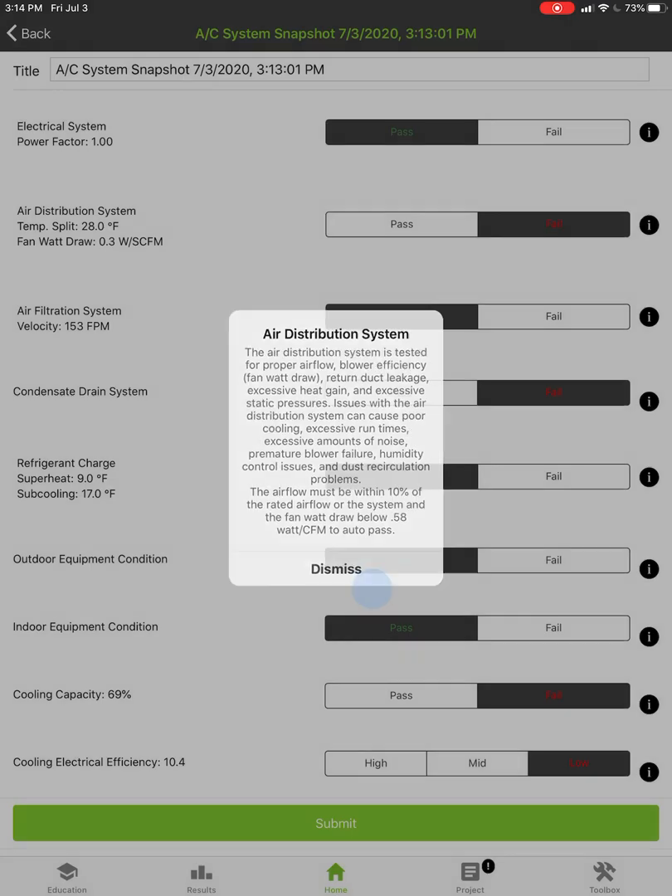
{"action": "left_click", "coordinate": [336, 568]}
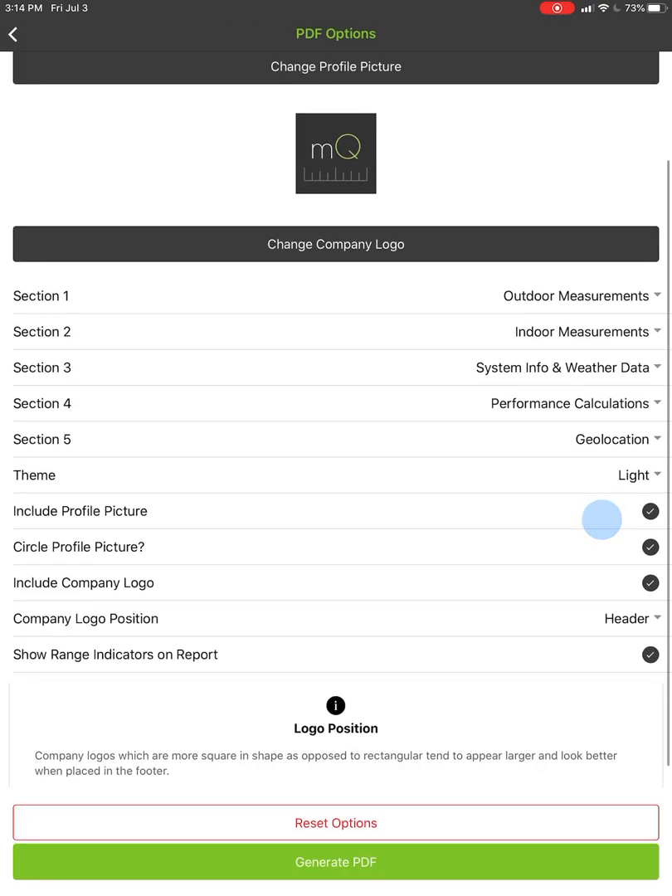
Generate the seven-page A/C System Snapshot PDF with the default section and theme settings
{"action": "left_click", "coordinate": [602, 520]}
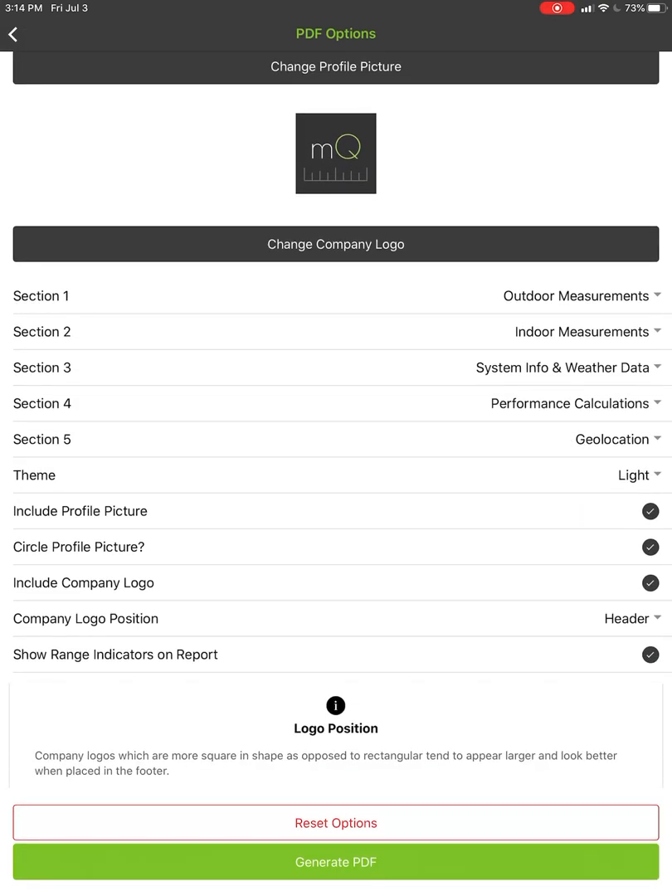
{"action": "left_click", "coordinate": [335, 862]}
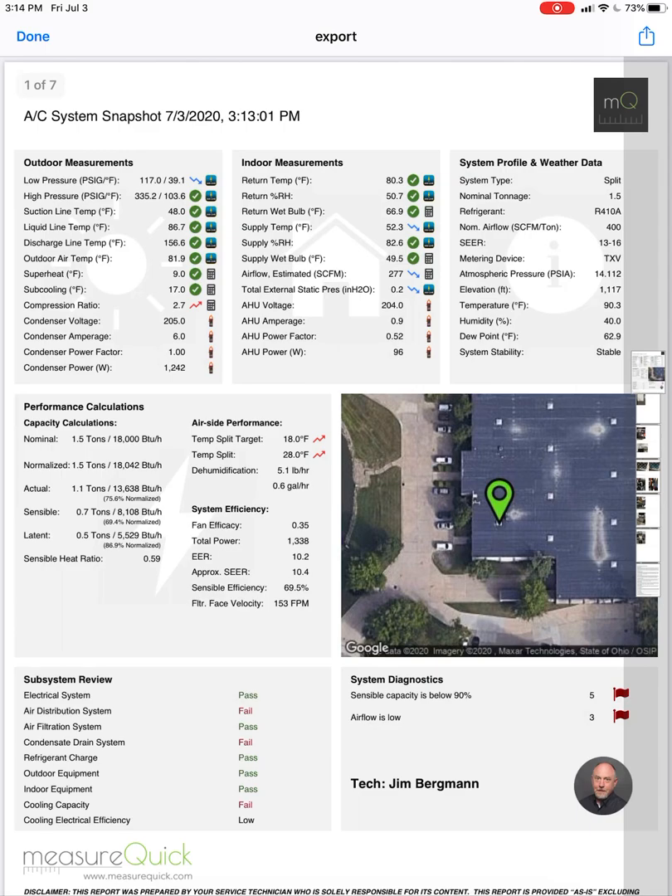
{"action": "scroll", "scroll_direction": "down", "scroll_amount": 3}
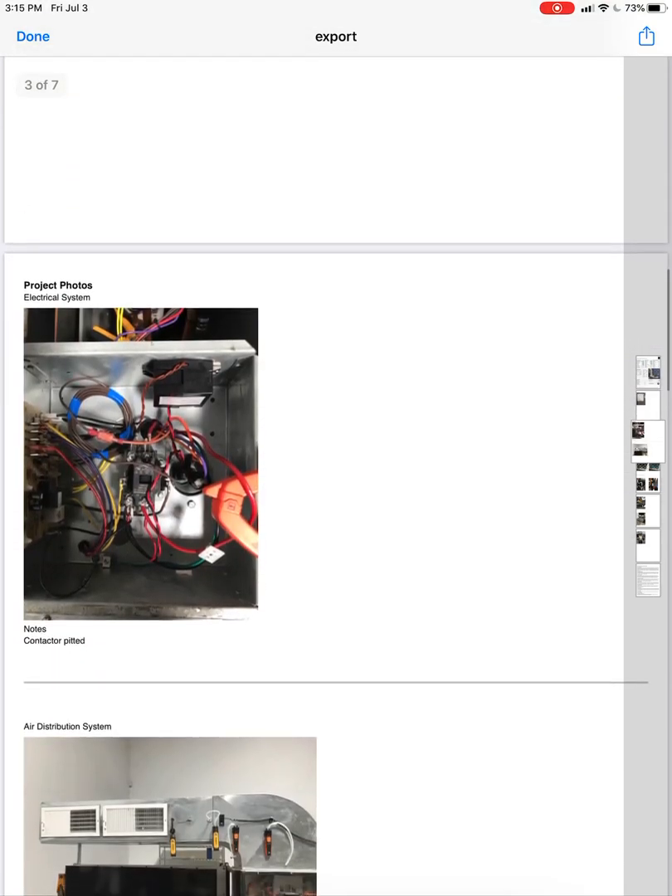
{"action": "scroll", "scroll_direction": "down", "scroll_amount": 3}
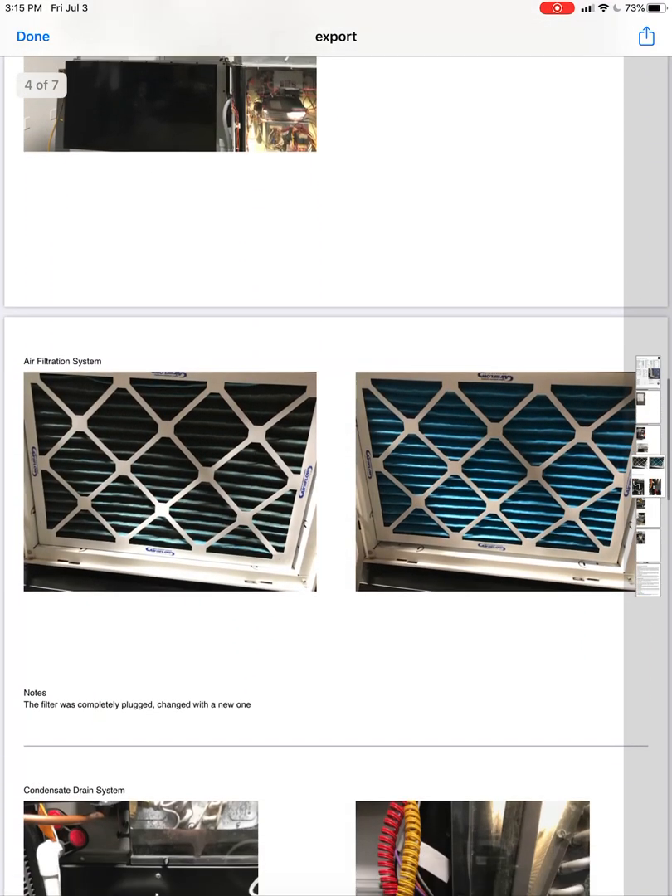
{"action": "scroll", "scroll_direction": "down", "scroll_amount": 3}
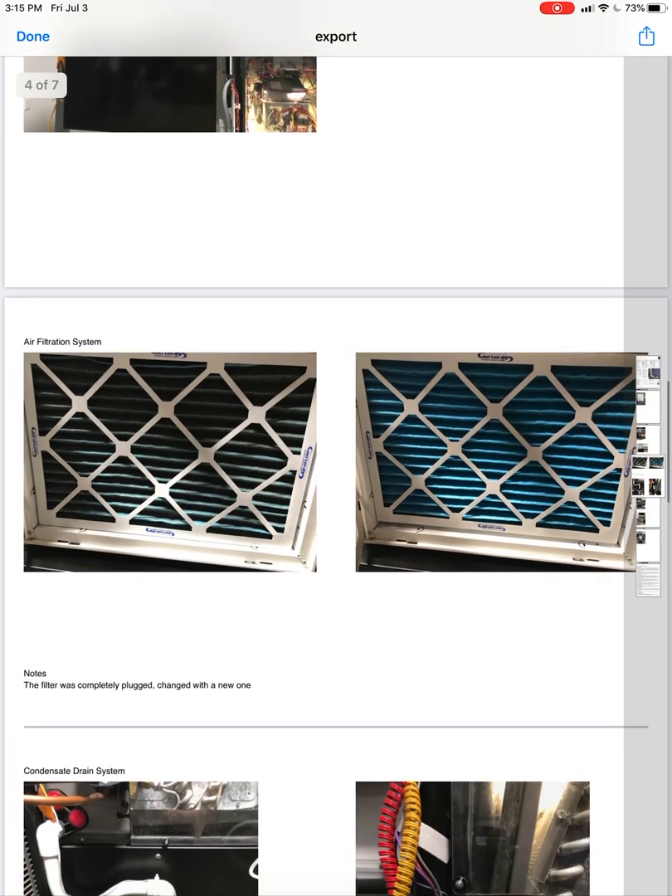
{"action": "scroll", "scroll_direction": "down", "scroll_amount": 3}
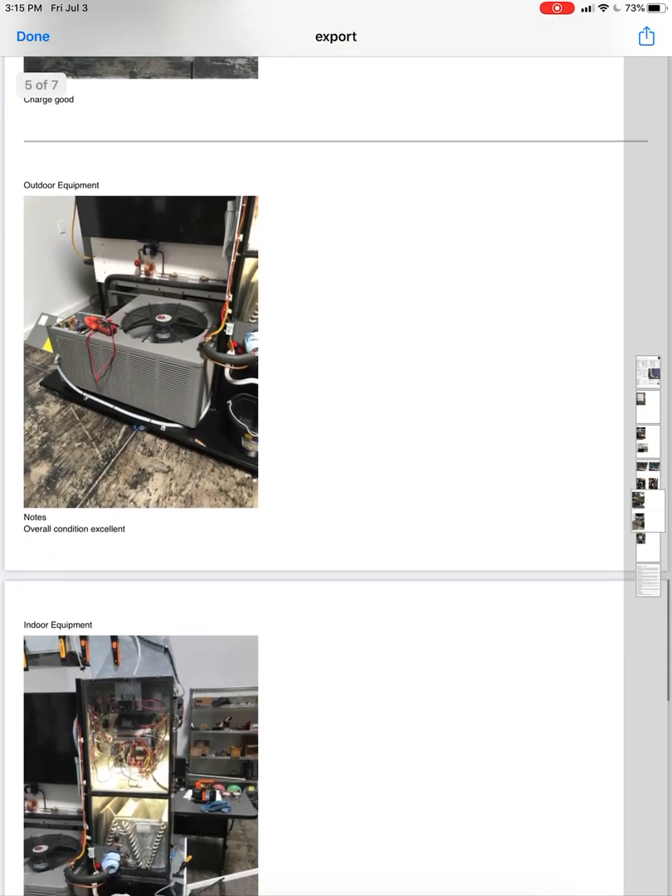
{"action": "scroll", "scroll_direction": "down", "scroll_amount": 3}
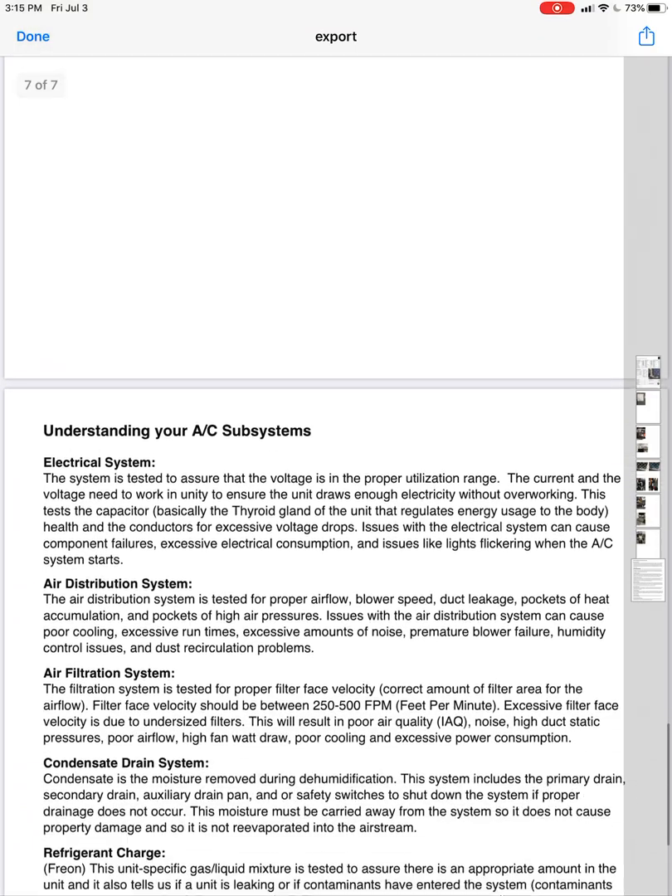
{"action": "scroll", "scroll_direction": "down", "scroll_amount": 3}
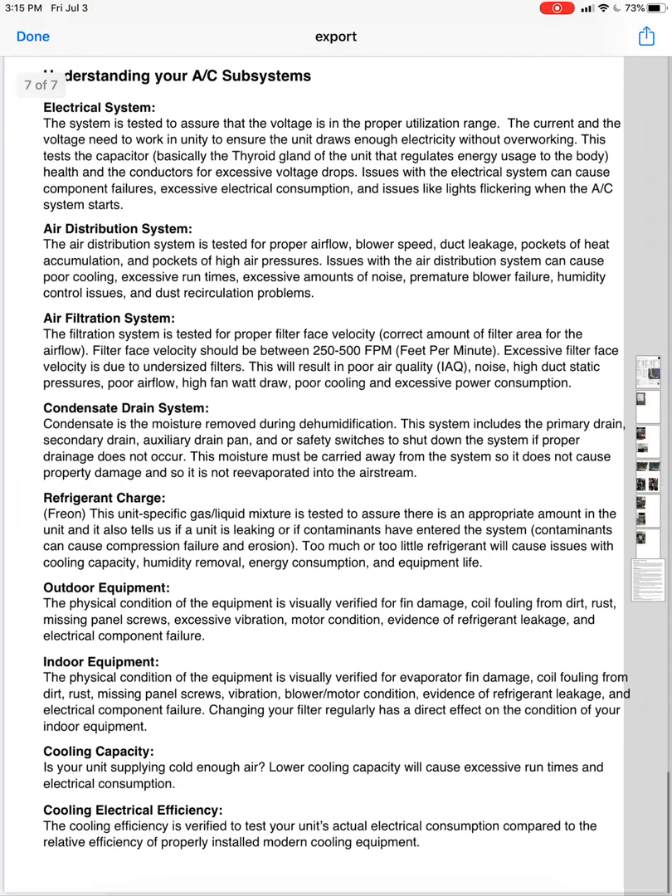